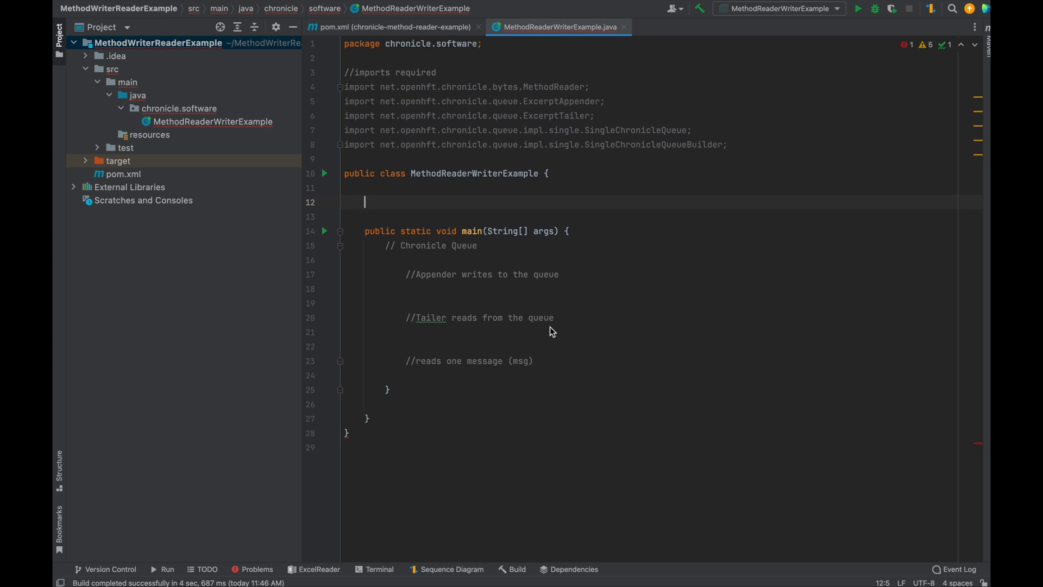
mouse_move(575, 326)
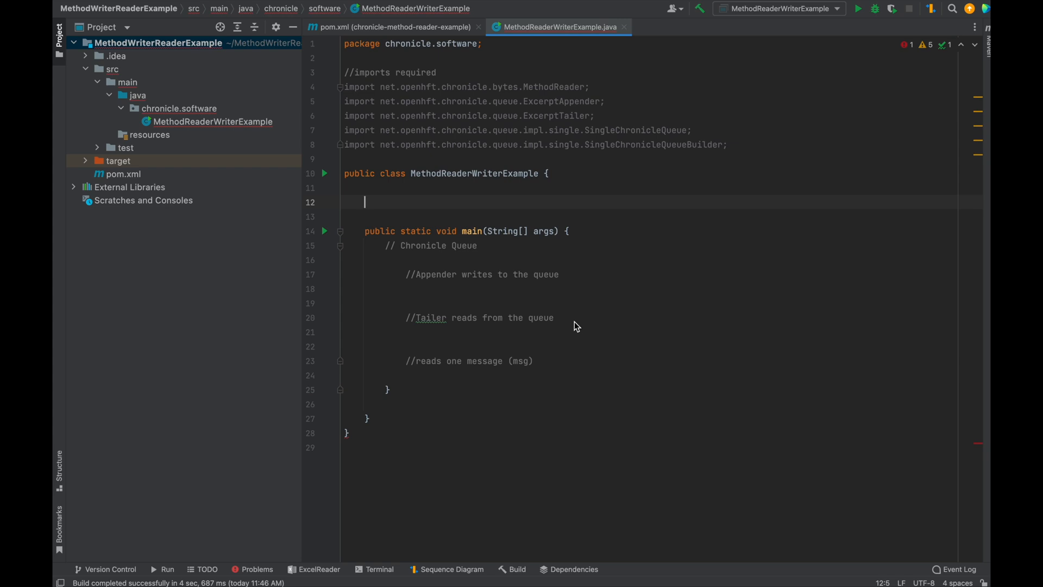
mouse_move(603, 310)
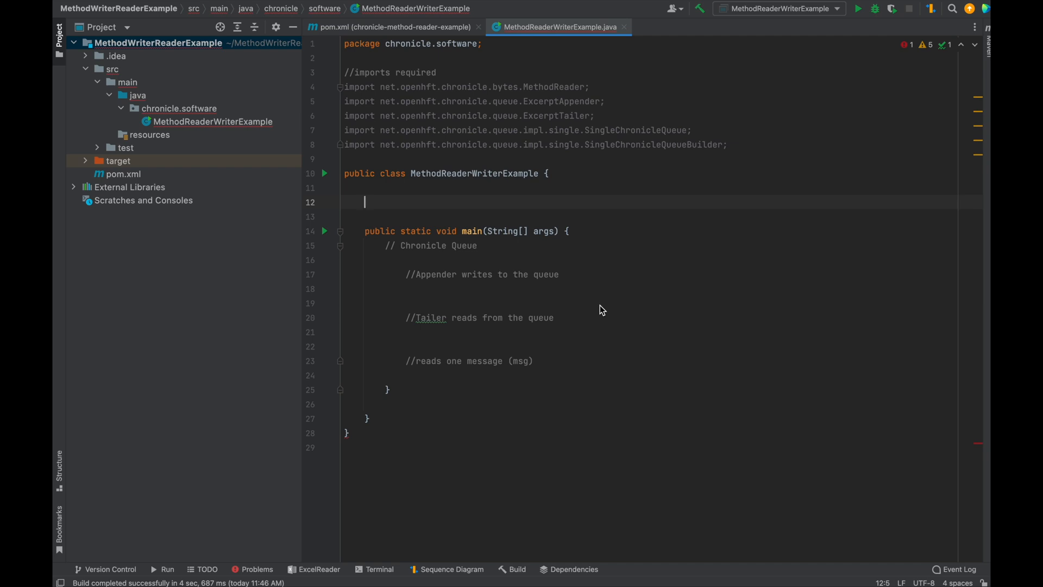
mouse_move(492, 40)
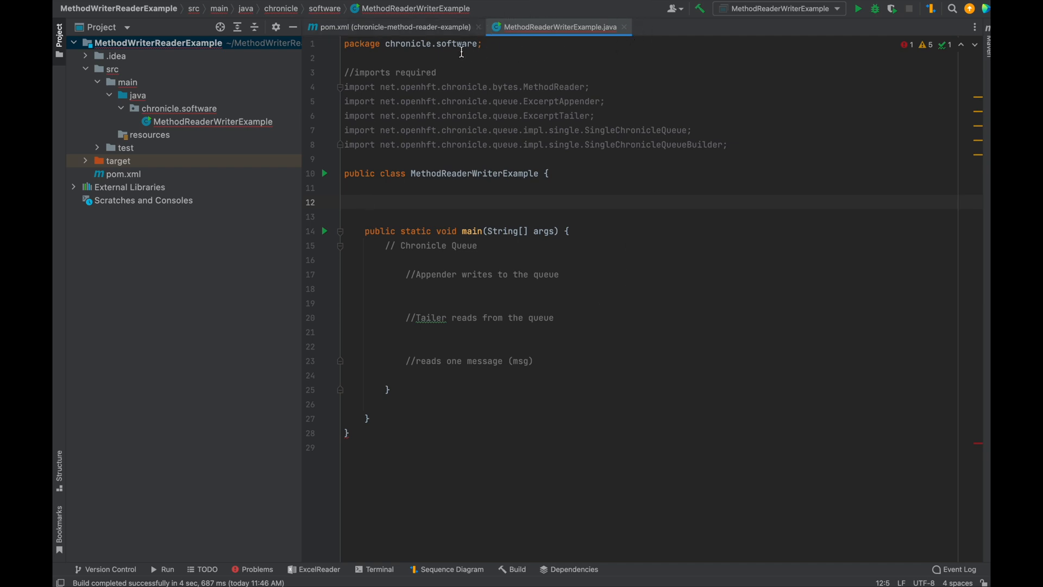
mouse_move(389, 27)
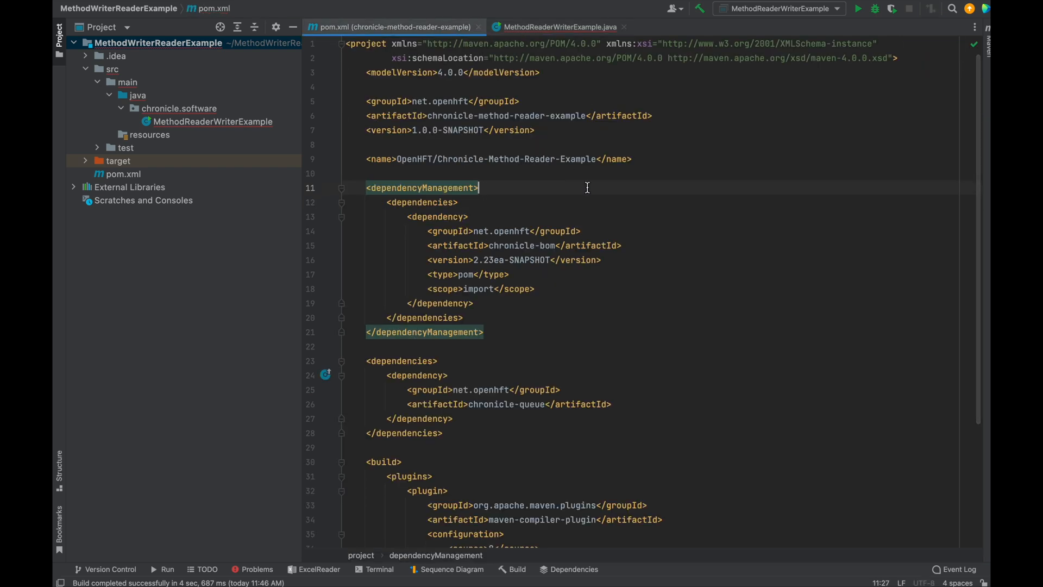
- Scroll pom.xml down to the chronicle-queue dependency and Java 8 compiler plugin sections
scroll("down", 3)
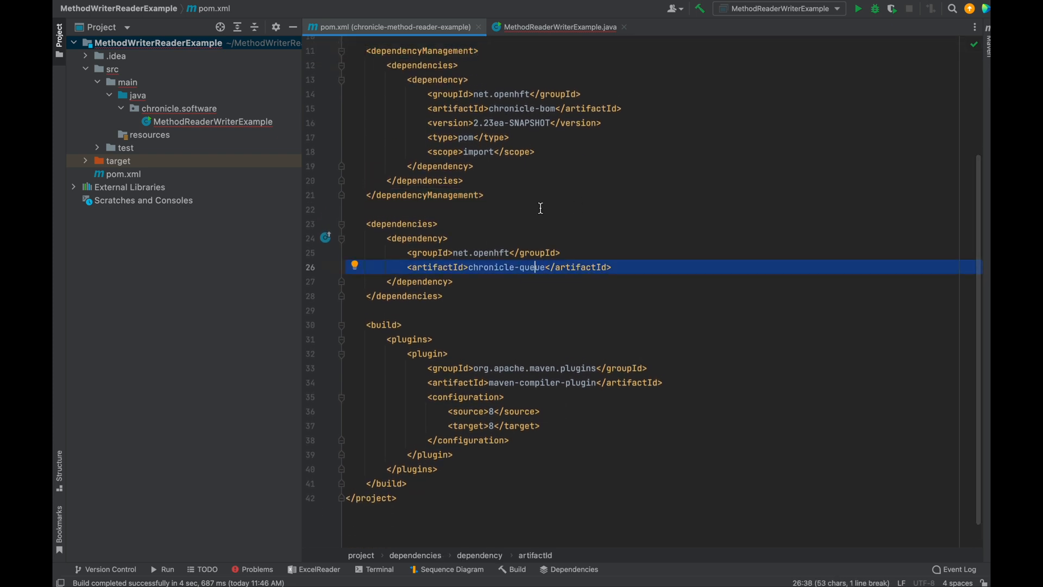
- Declare a nested Printer interface with a void print(String msg) method in the example class
left_click(558, 26)
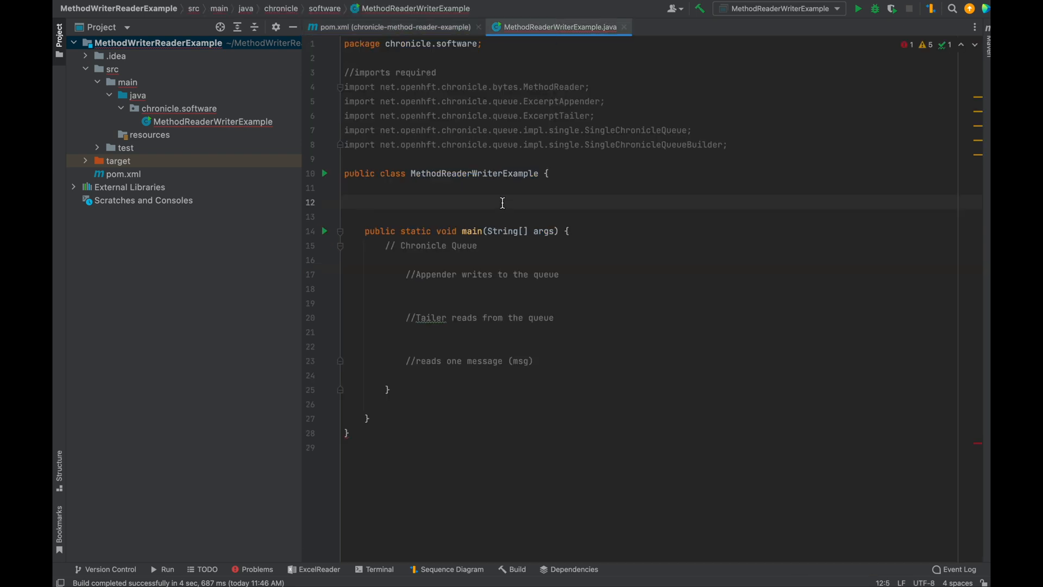
type("interface Printer")
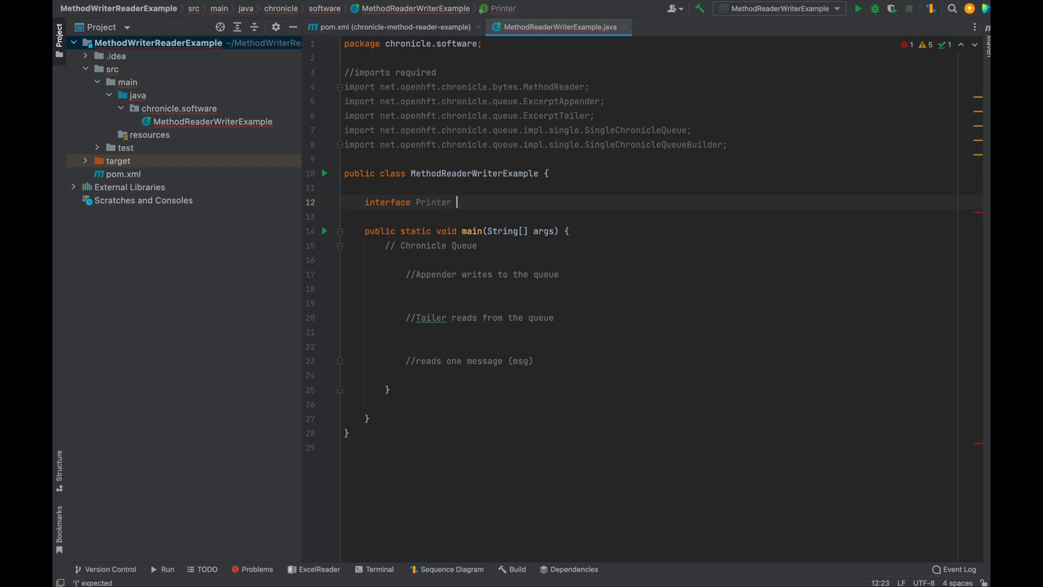
type("{")
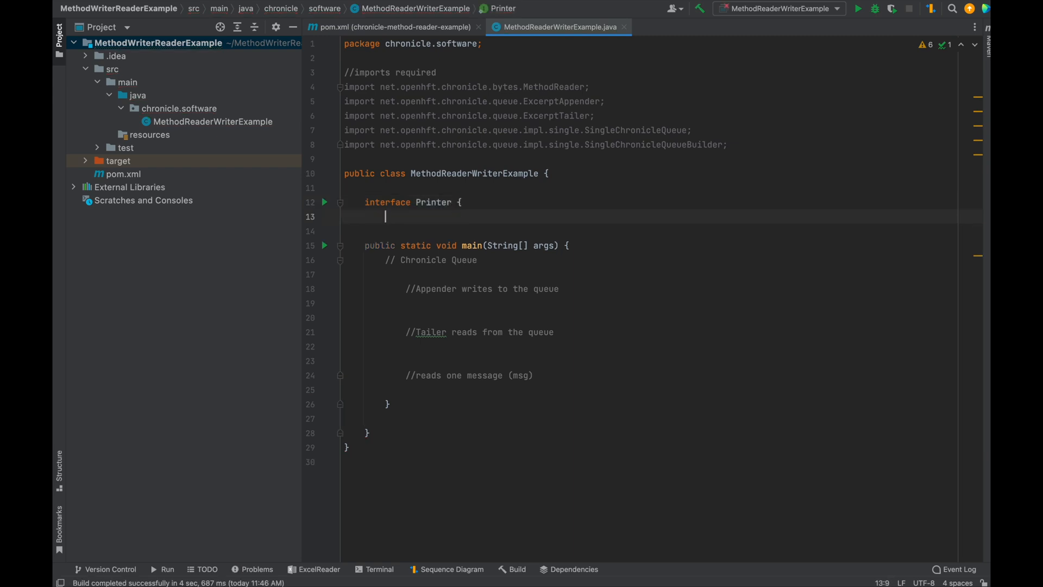
type("void print()")
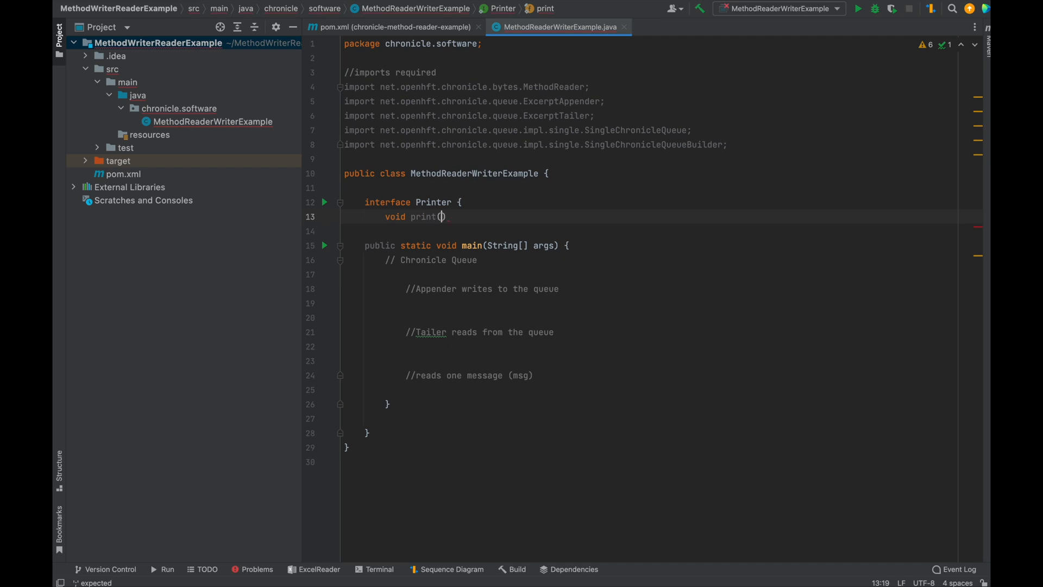
type("String msg")
left_click(659, 230)
type("}")
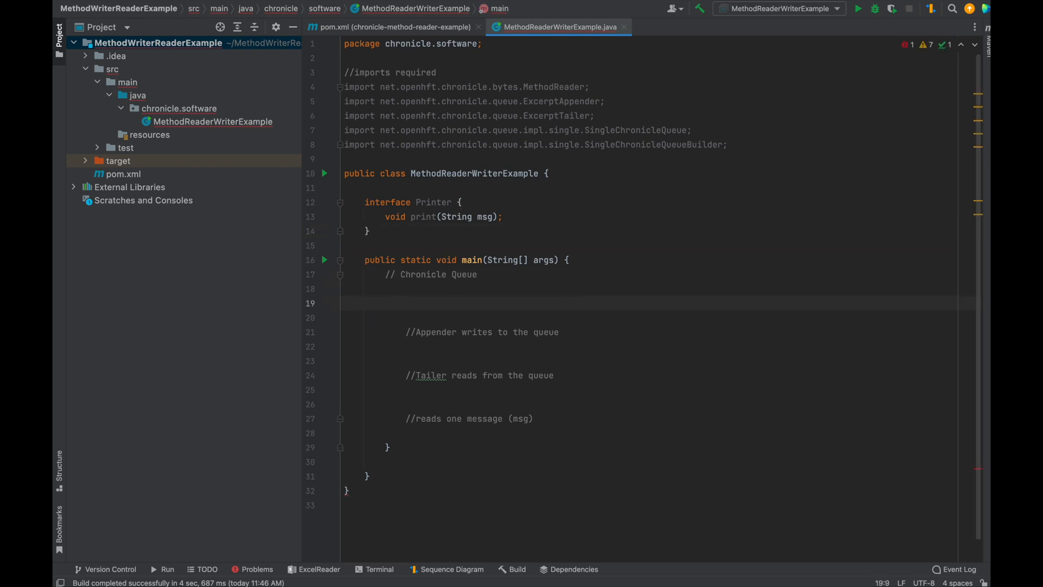
- Begin a try-with-resources building a binary SingleChronicleQueue in "." and start an ExcerptAppender
type("try (")
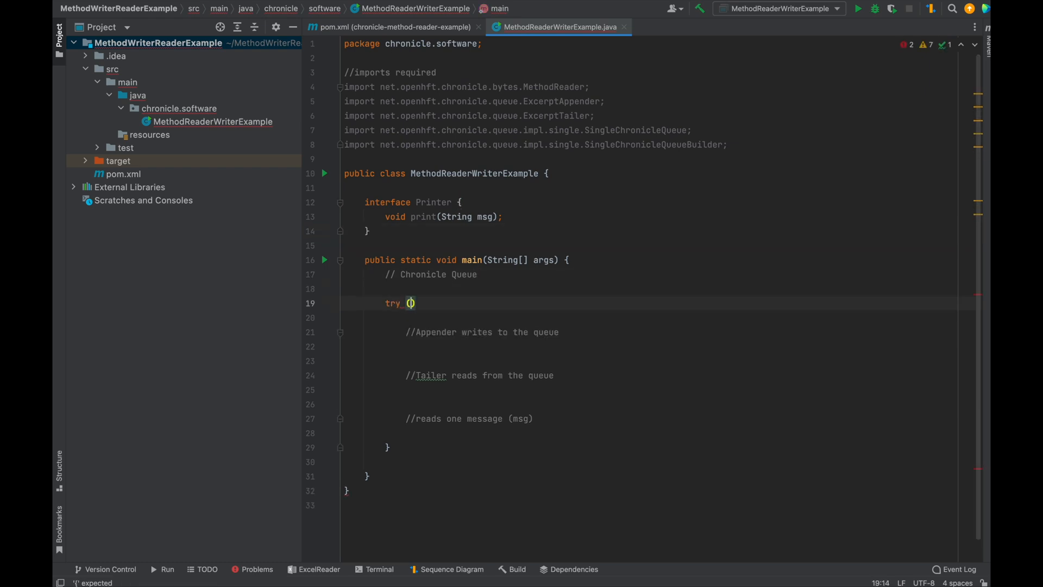
type("SingleChronicleQueue q = SingleChronicleQueueBuilder")
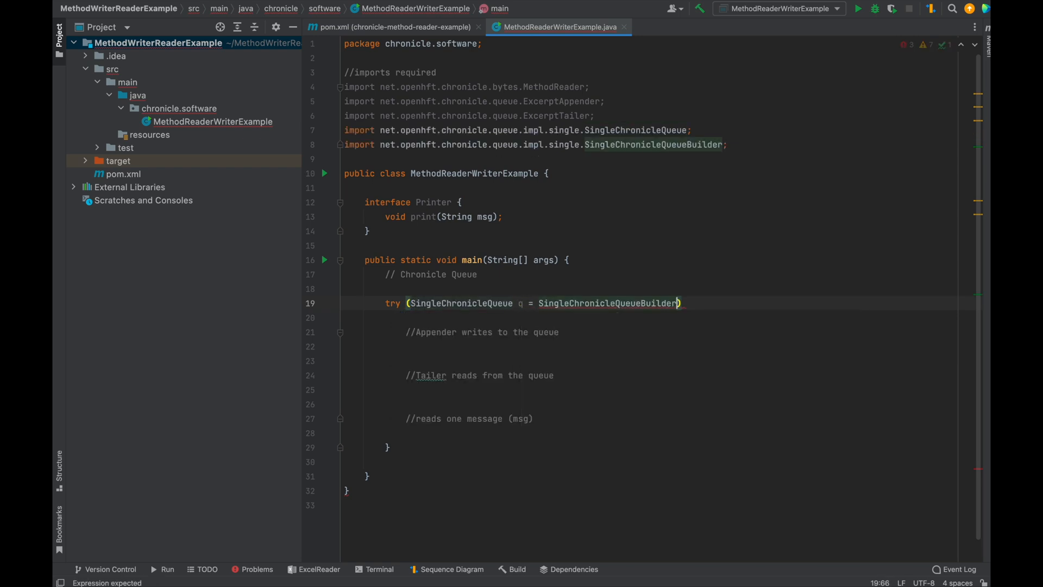
type(".binary")
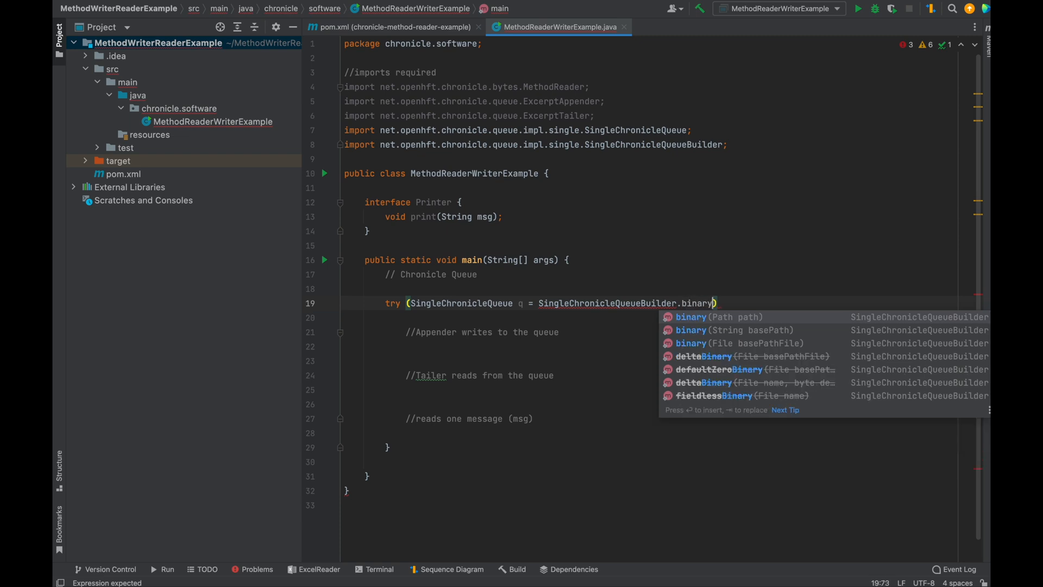
type("(\".\").build(")
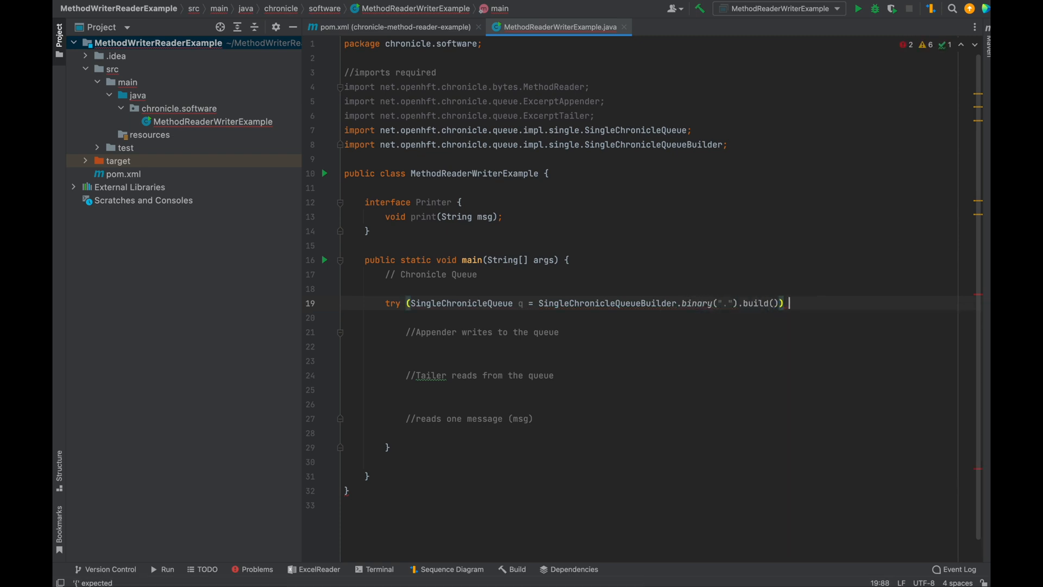
type("ExcerptAppender excerptAppender = q.acquireAppender();")
type("Printer printer = excerptAppender")
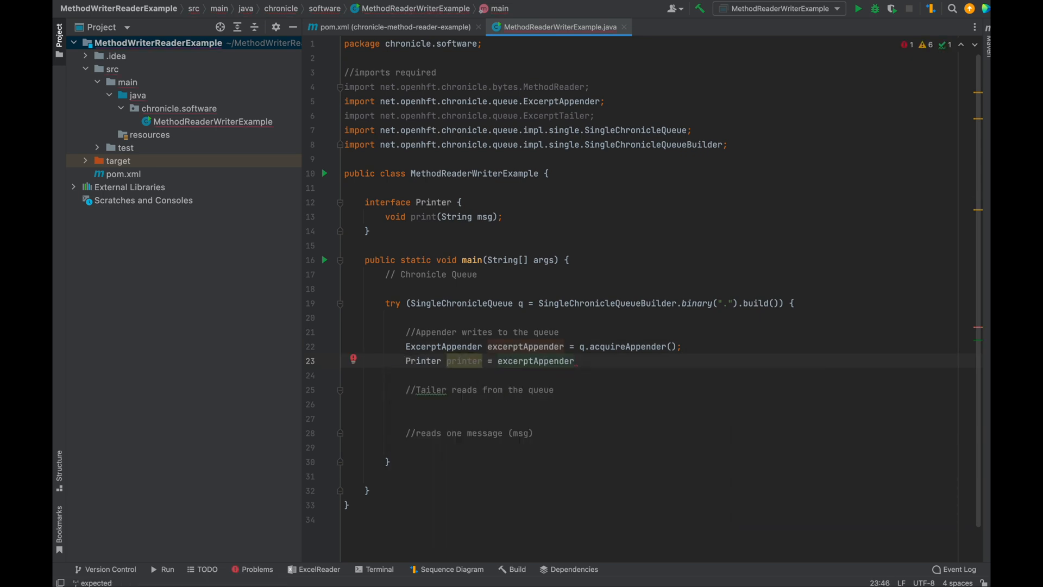
- Obtain a Printer via methodWriter, print "hello world", and start declaring an ExcerptTailer
type(".methodWriter(Printer.class);")
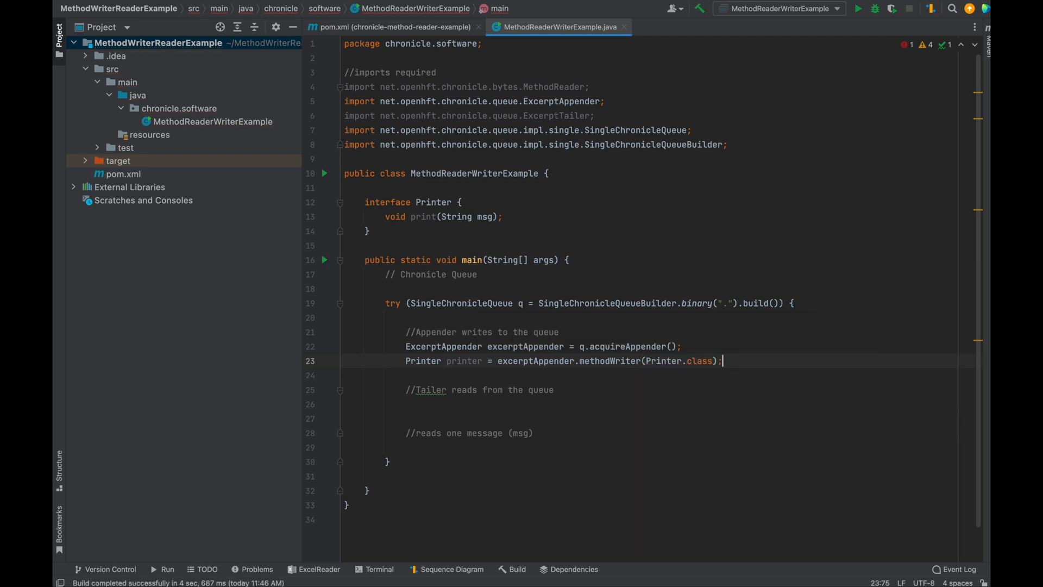
type("printer.print(")
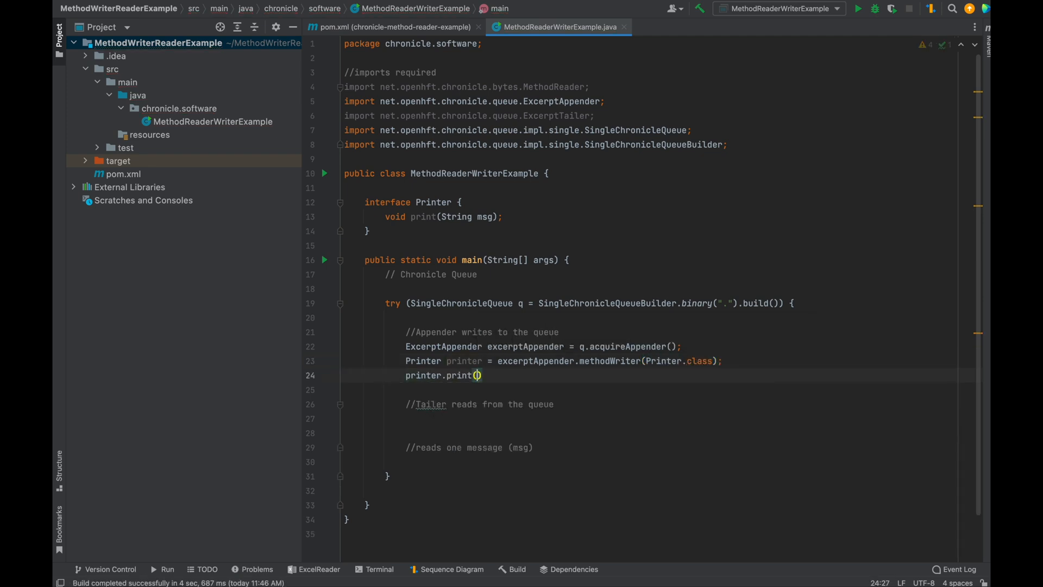
type("\"hello world\"")
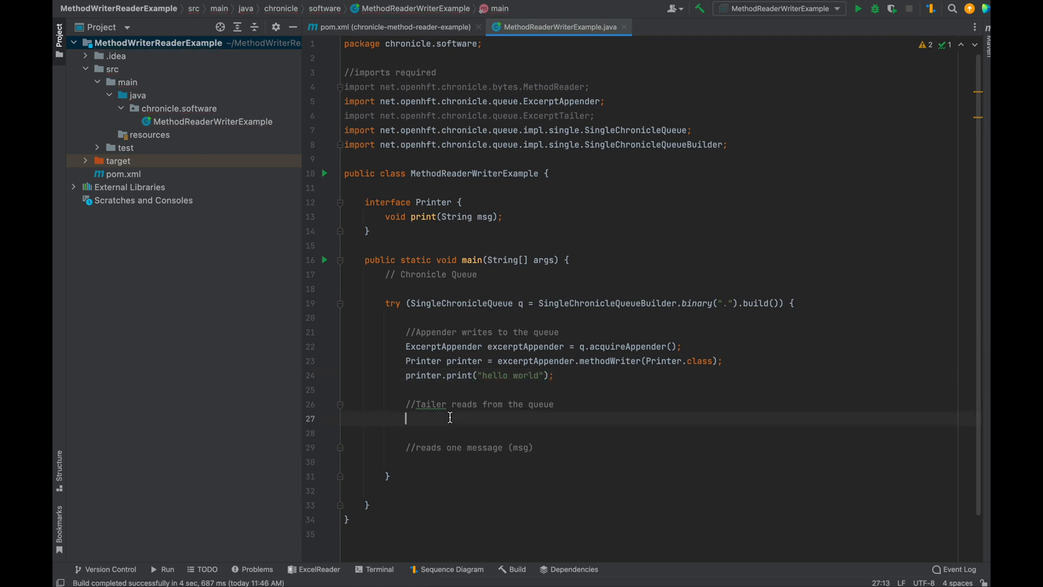
type("ExcerptTailer tailer =")
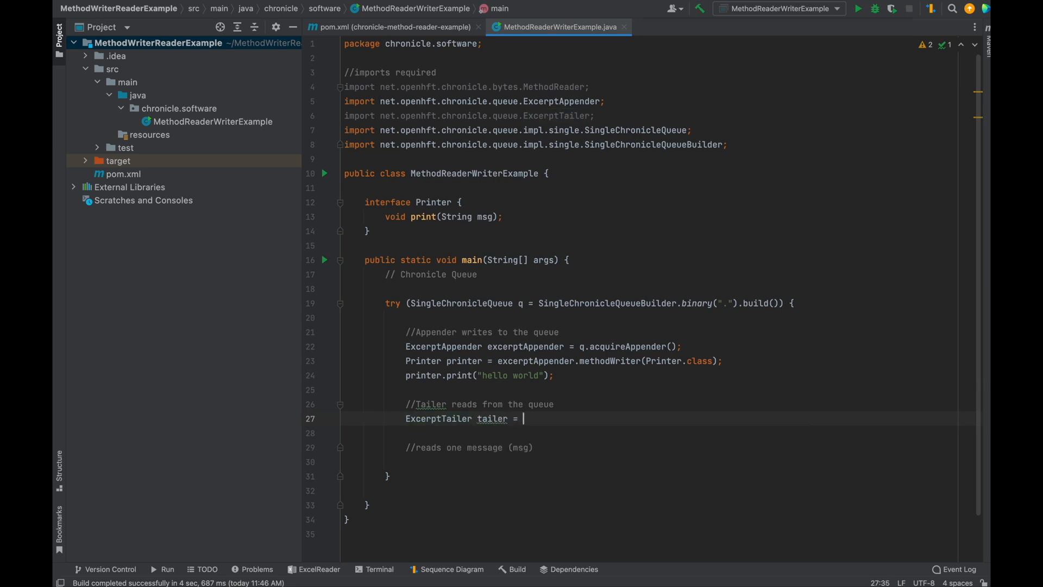
- Create the tailer with q.createTailer() and start a MethodReader from a new anonymous Printer
type("q.createTailer();")
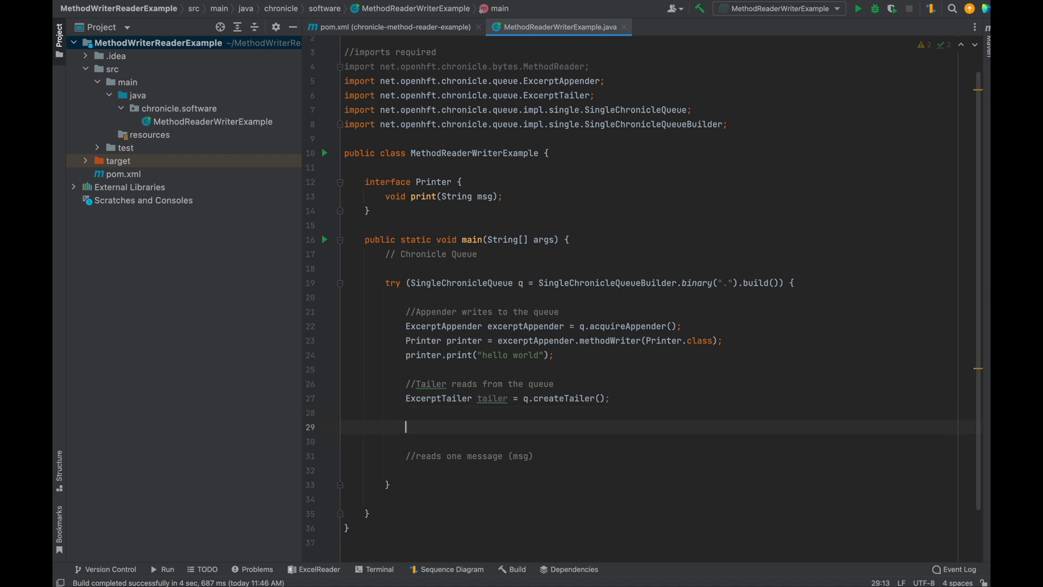
type("Method")
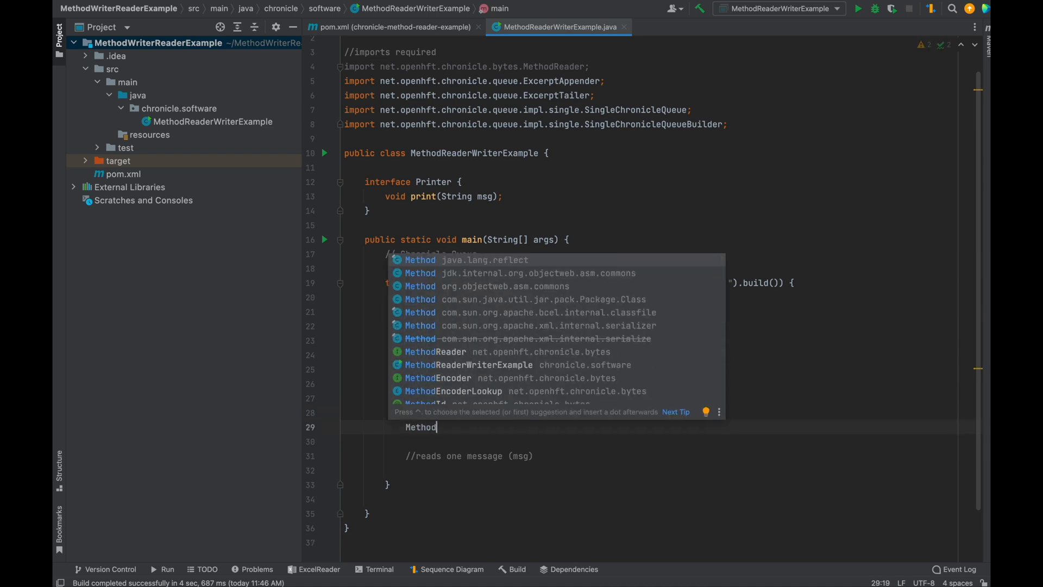
type("reader = tailer.meth")
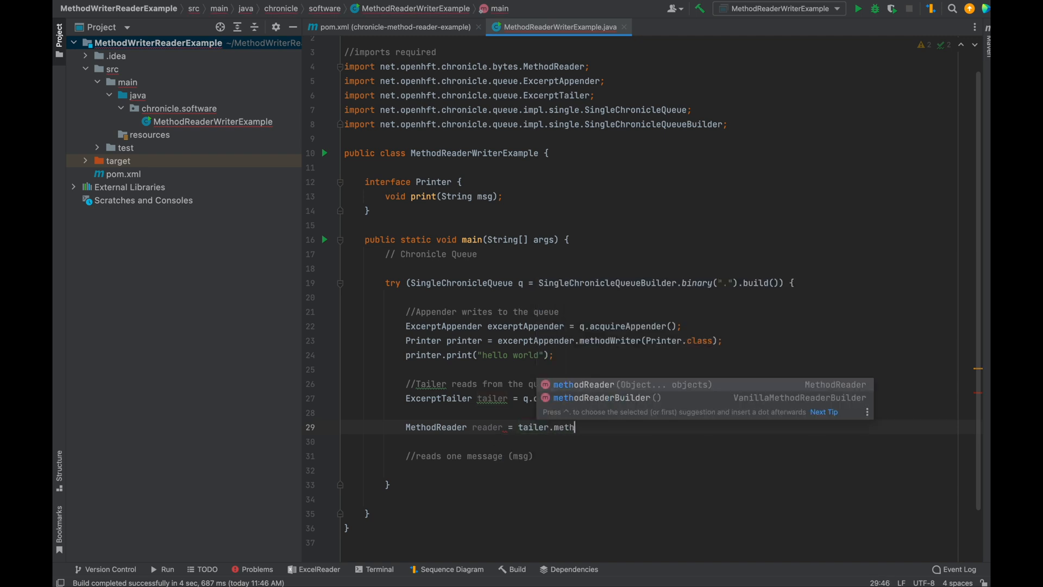
type("odReader(new Printer() {")
type("@Override")
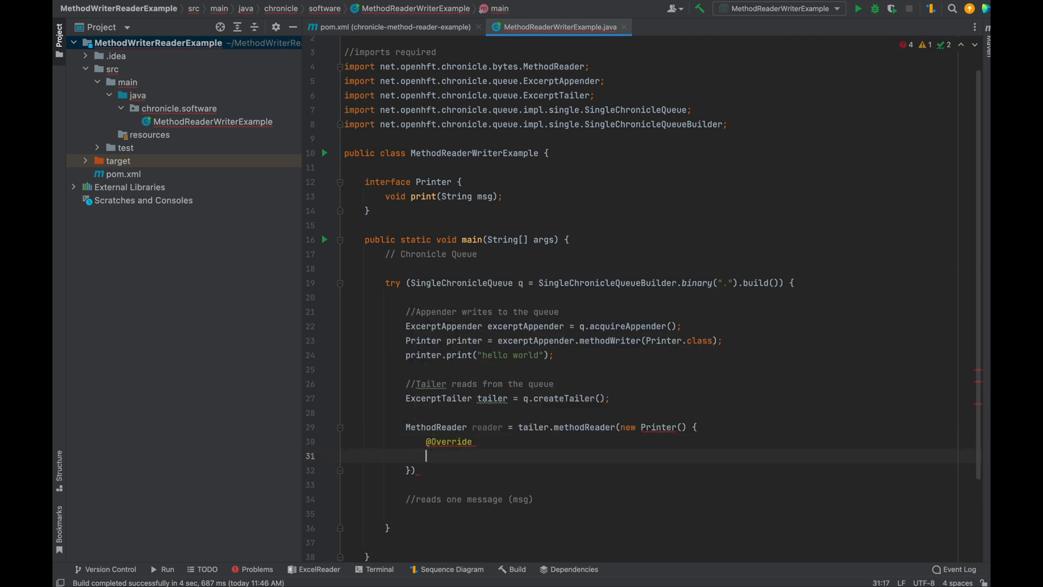
- Override print(String msg) in the anonymous Printer to call System.out.println(msg)
type("public void pri")
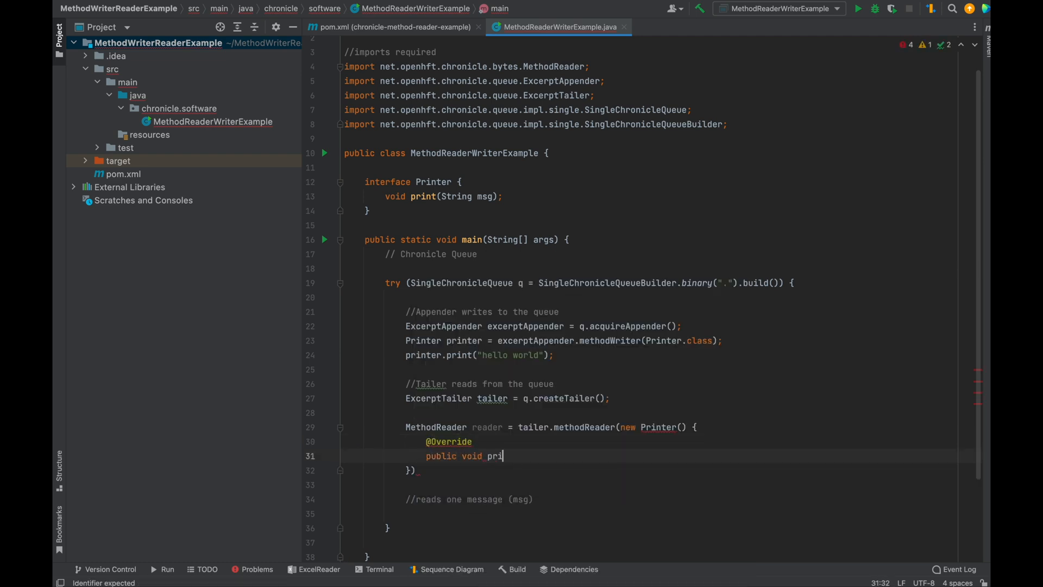
type("nt(String msg)")
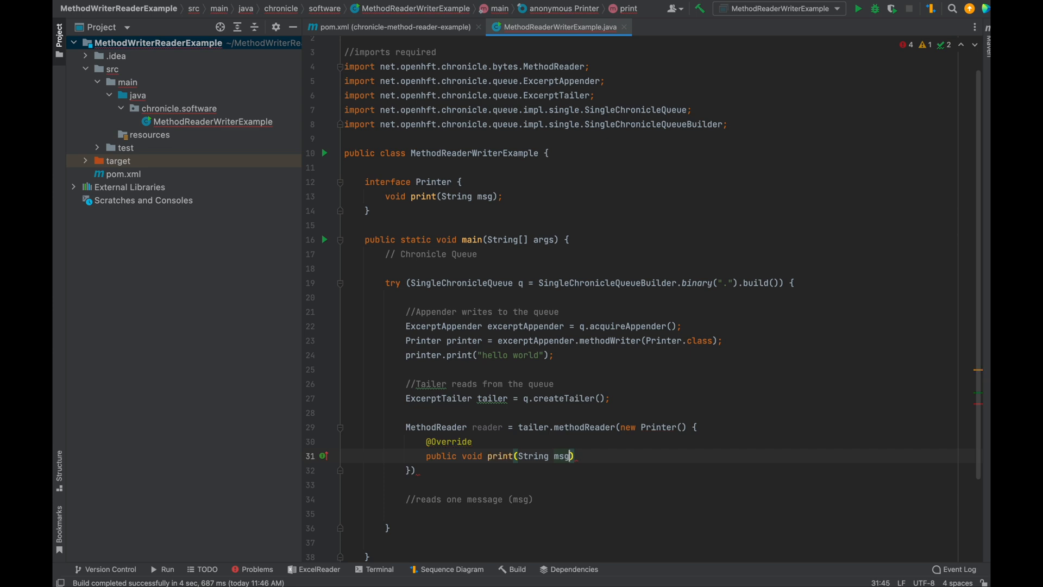
type("so")
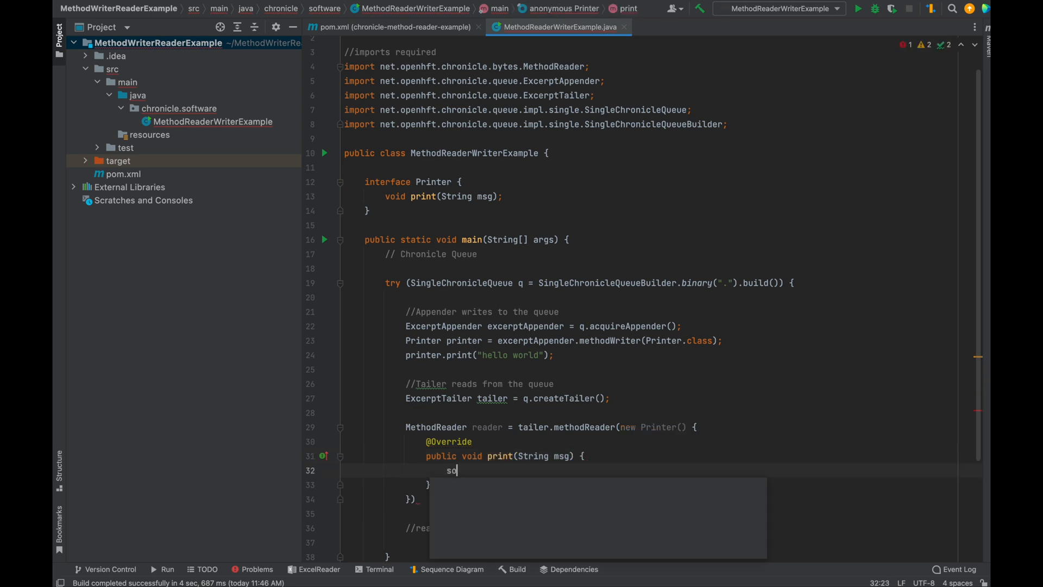
type("System.out.println(msg);")
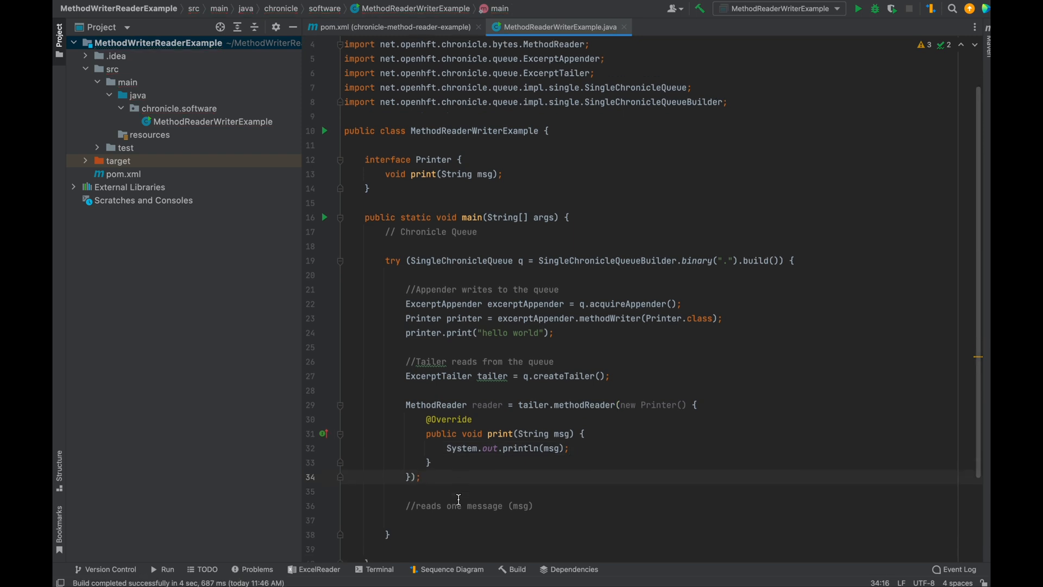
- Add reader.readOne() so the tailer reads one message from the queue
type("reader")
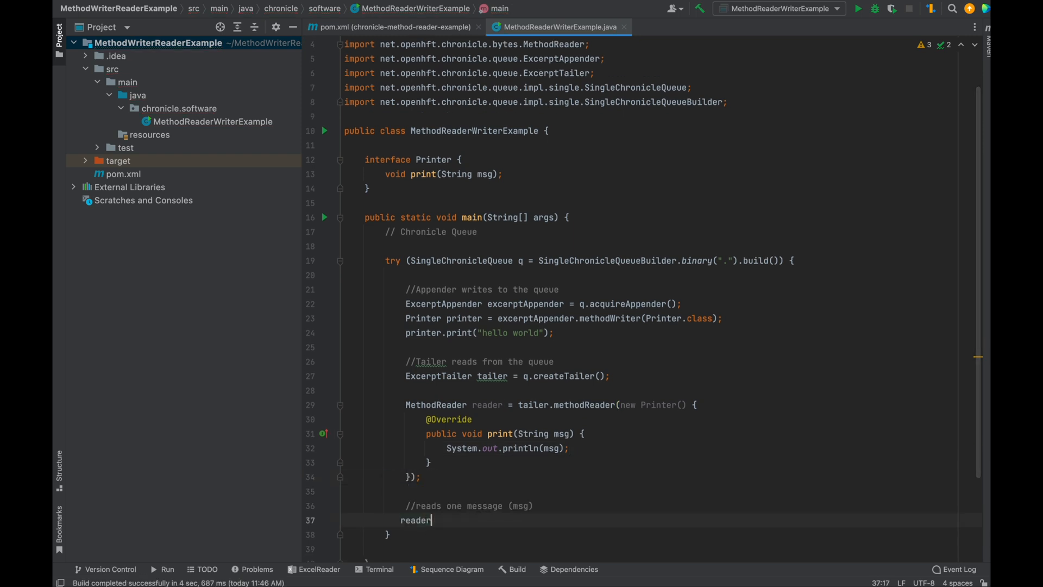
type(".readOne();")
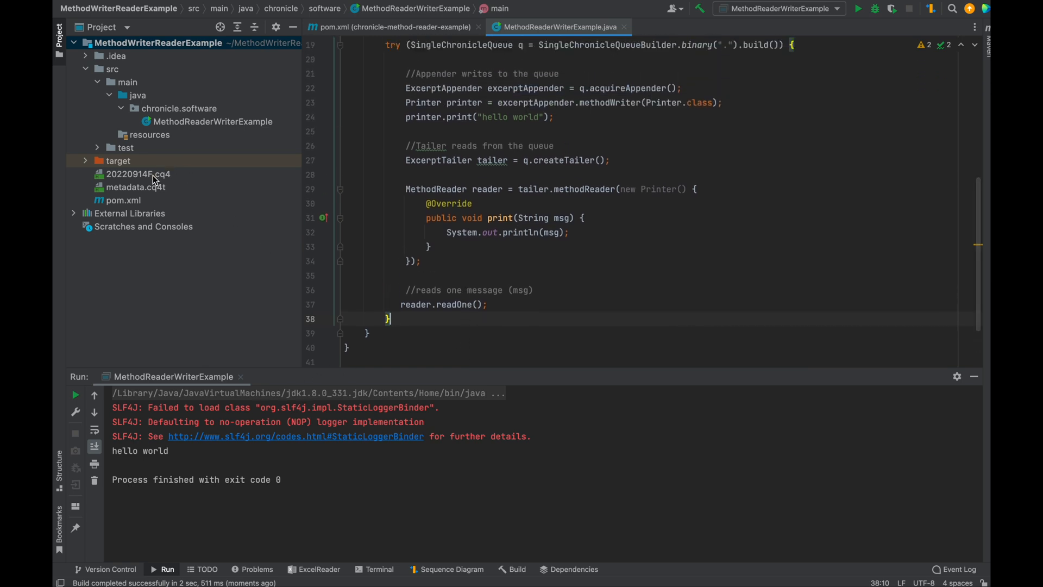
- Delete the generated 20220914F.cq4 and metadata.cq4t queue files from the project
left_click(136, 187)
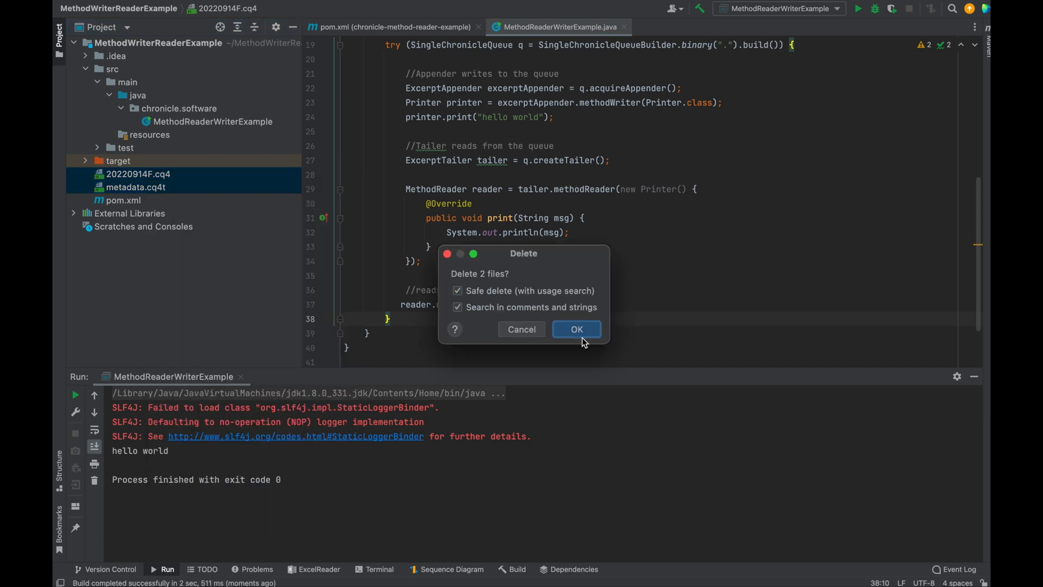
left_click(575, 328)
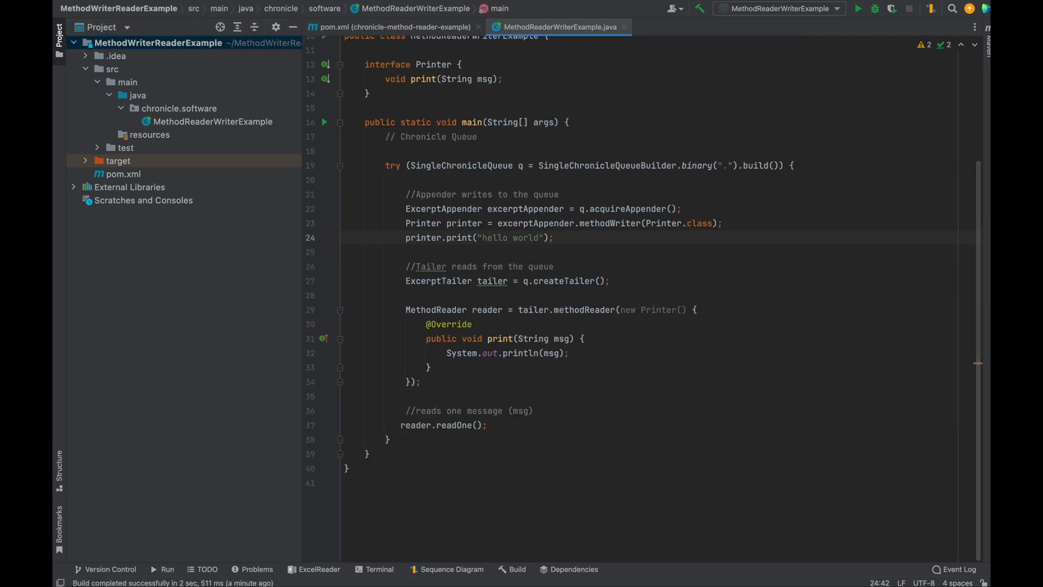
- Add printer.print("Hi there!") and a second reader.readOne() call
type("printer.print(\"Hi there!\");")
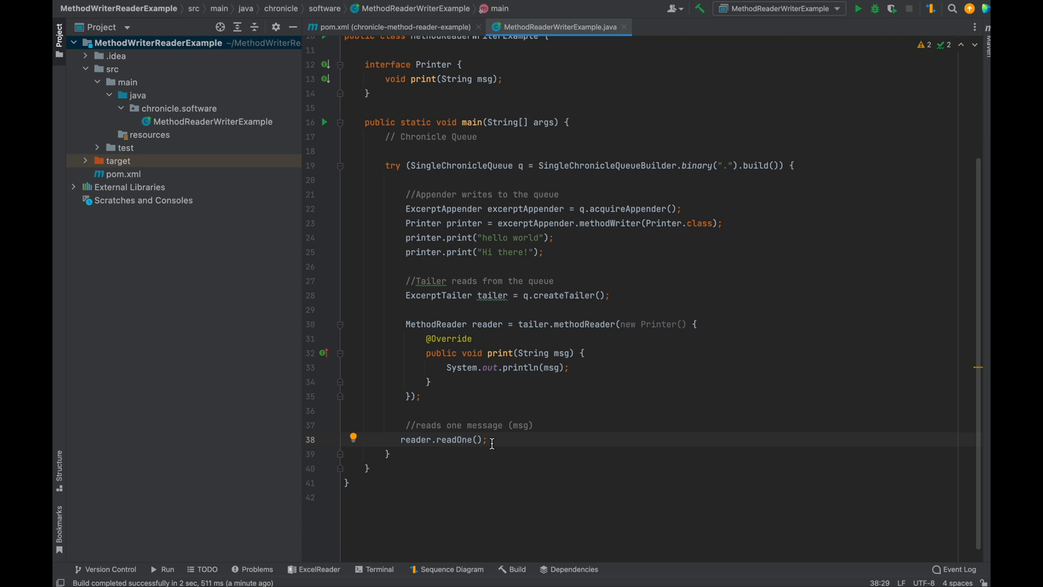
type("reader.readOne();")
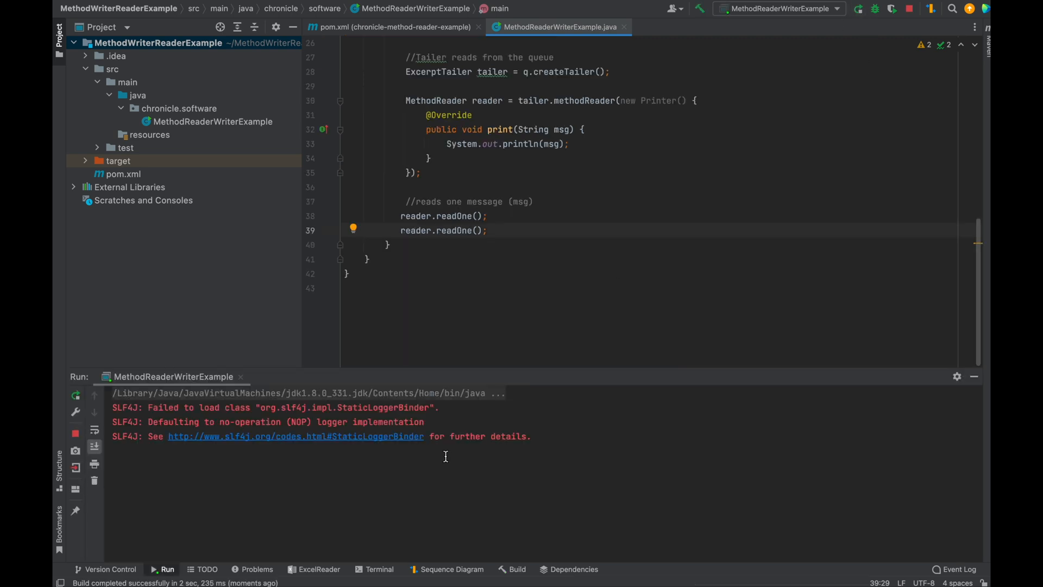
- Run MethodReaderWriterExample so the console prints hello world and Hi there! with exit code 0
left_click(858, 8)
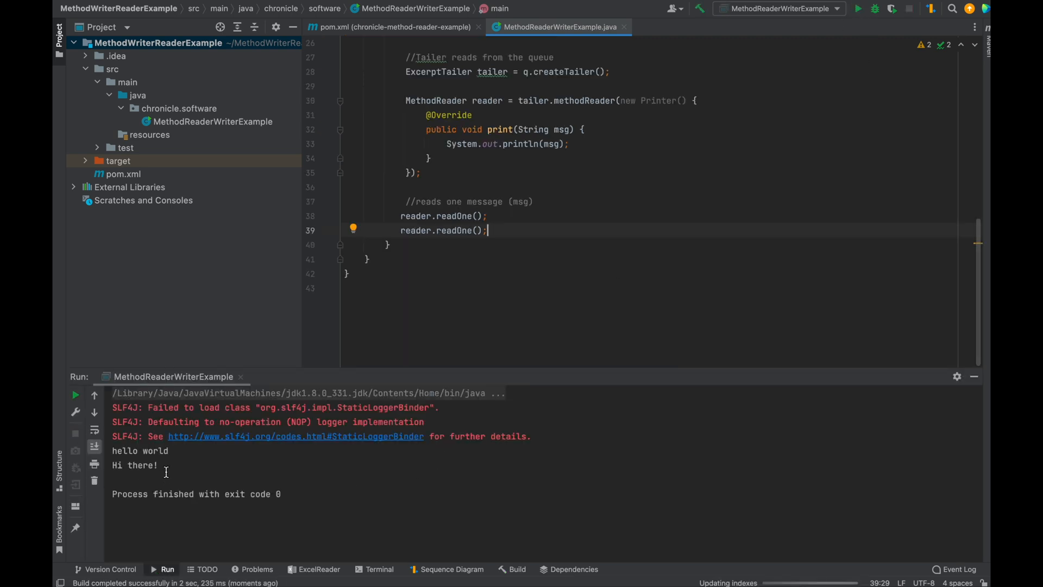